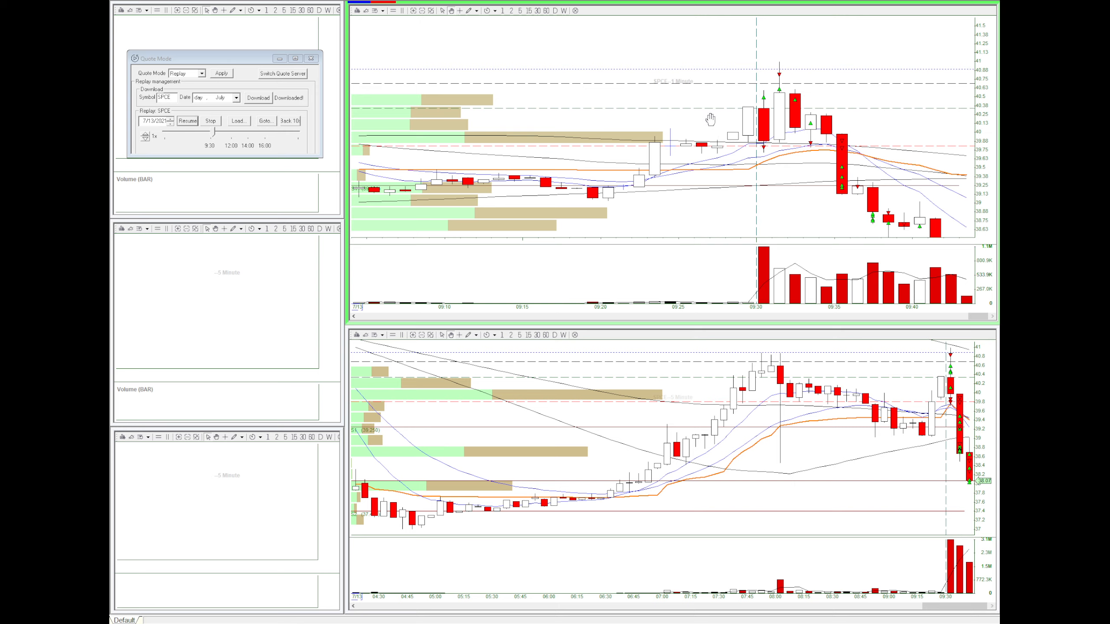
mouse_move(759, 97)
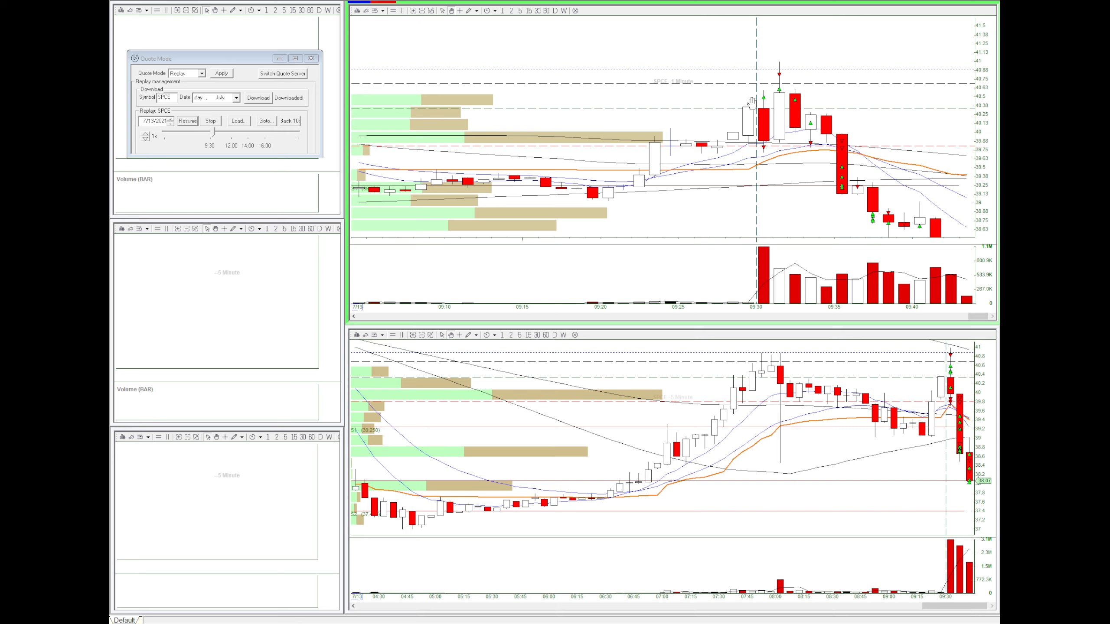
mouse_move(755, 160)
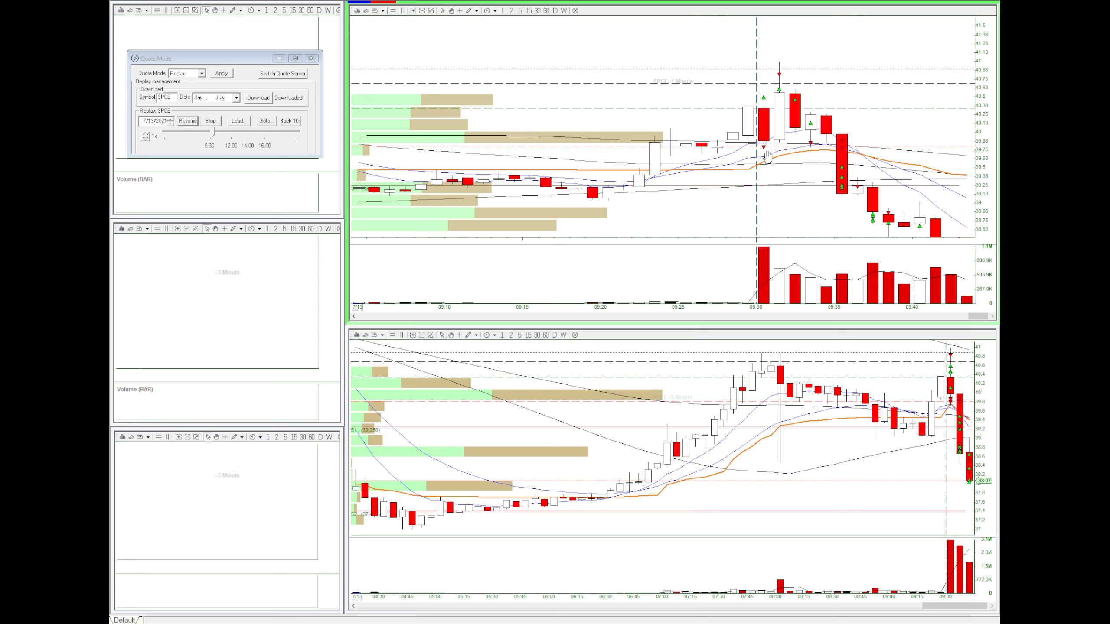
mouse_move(772, 99)
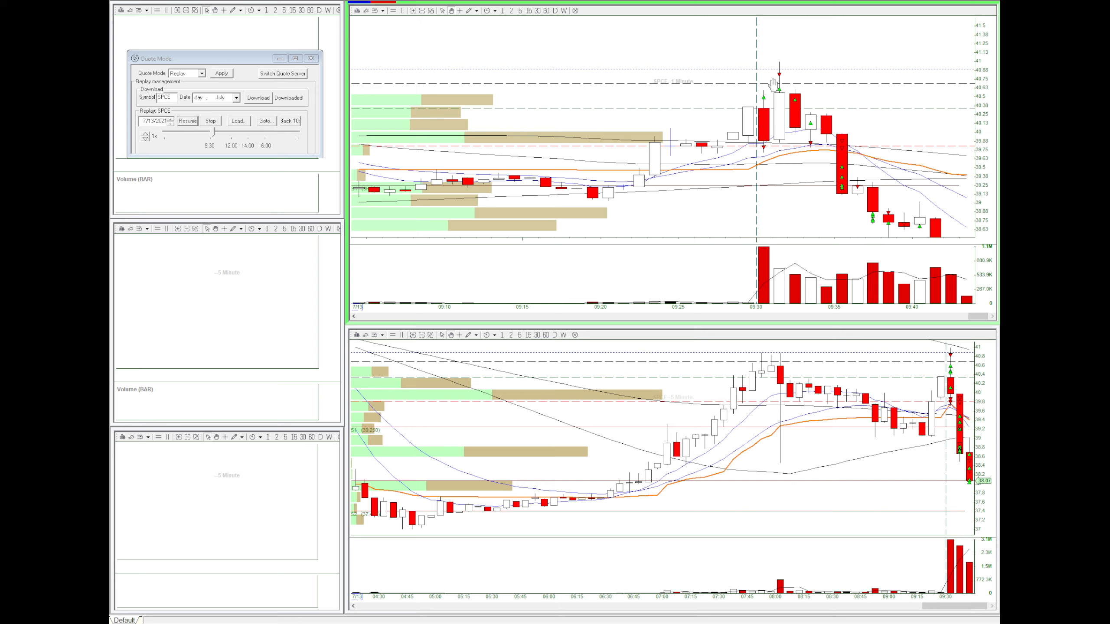
mouse_move(773, 88)
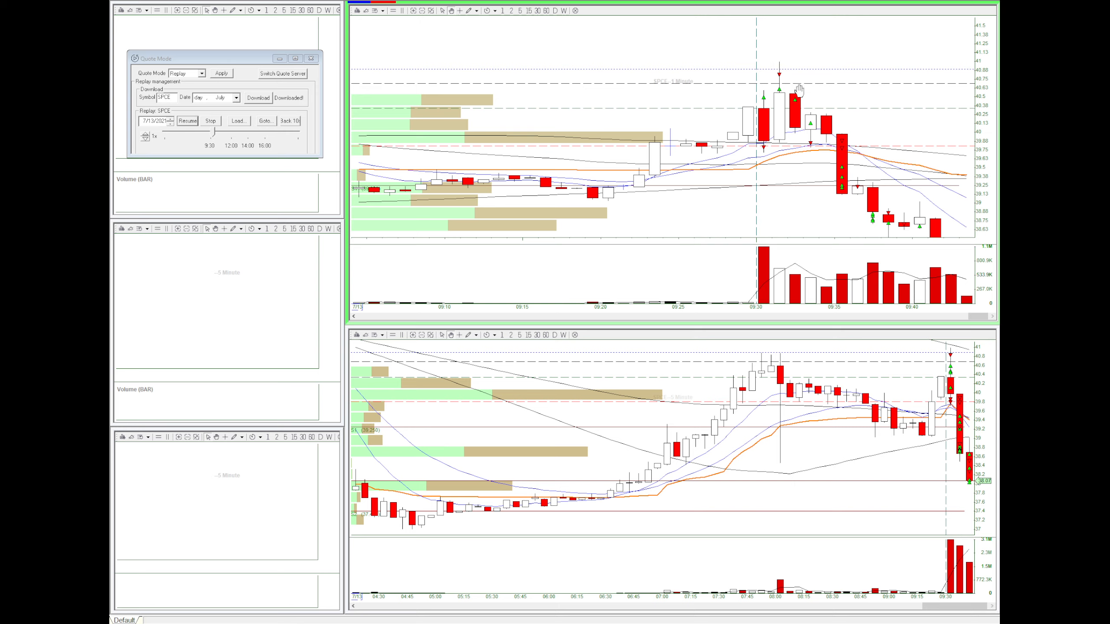
mouse_move(825, 146)
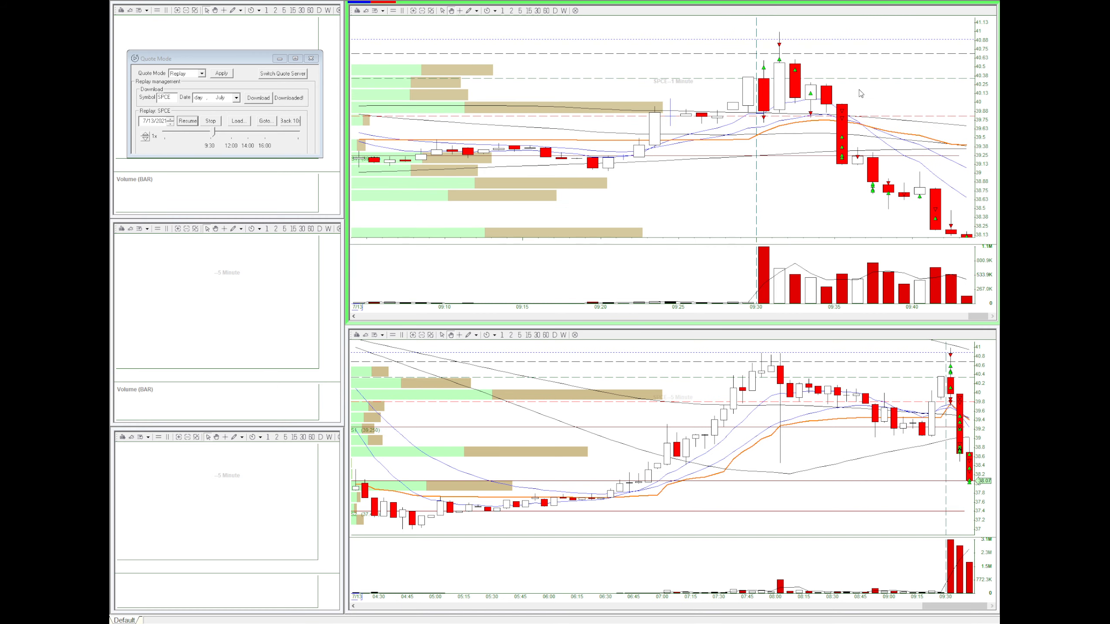
mouse_move(832, 113)
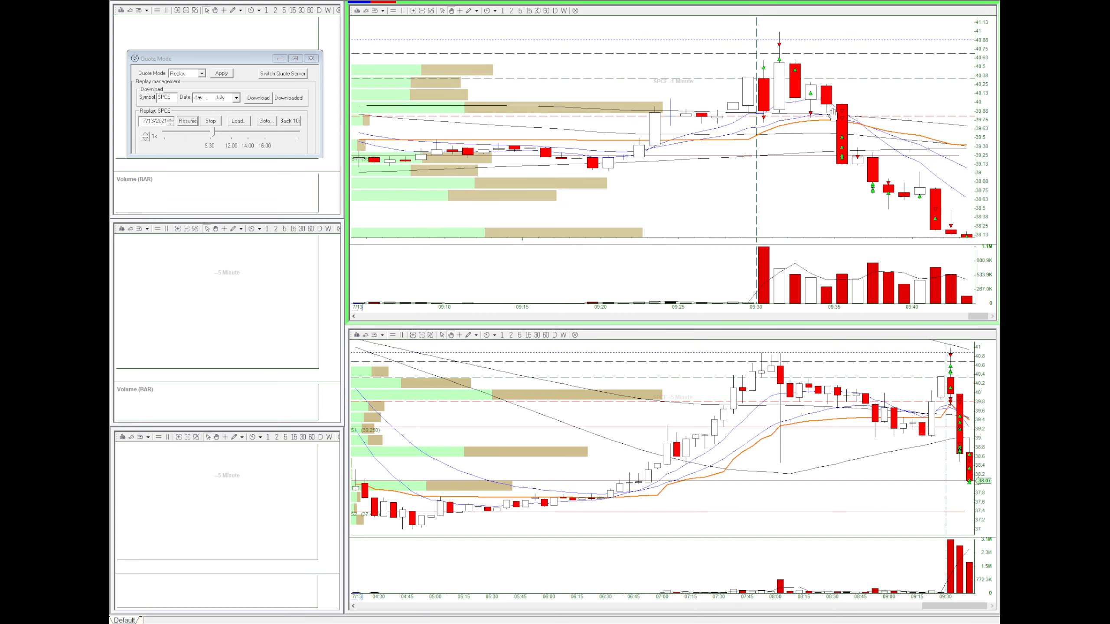
mouse_move(845, 118)
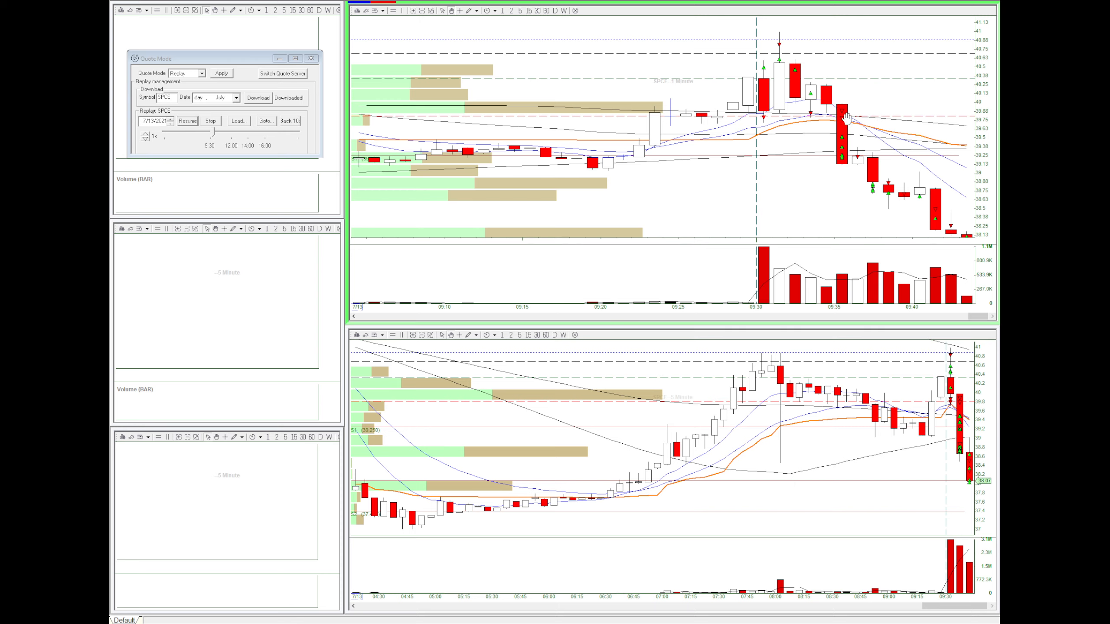
mouse_move(849, 116)
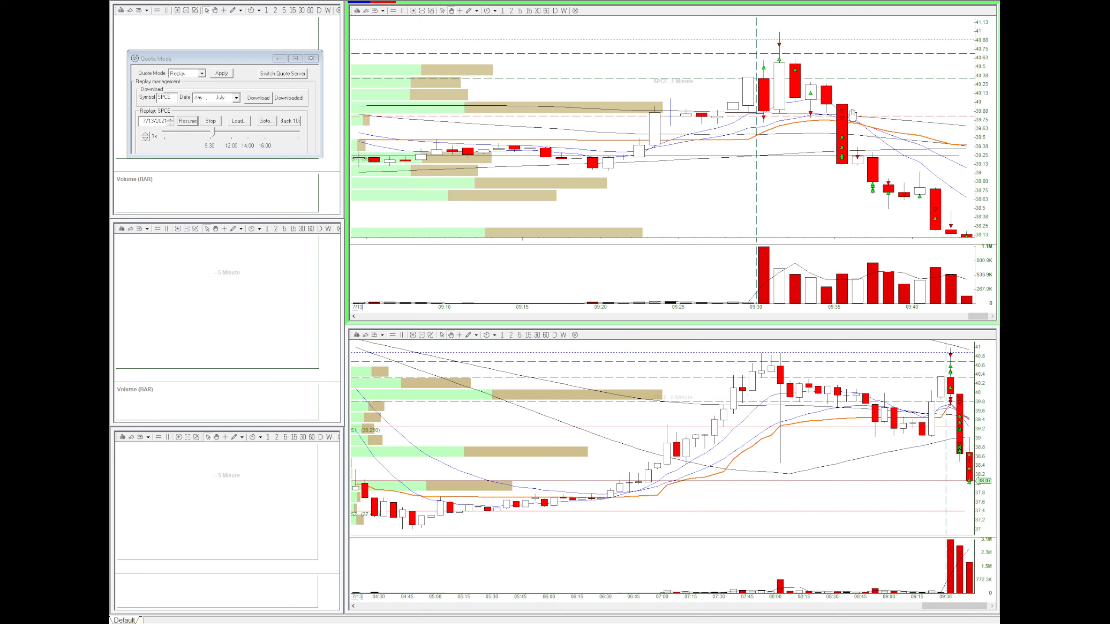
mouse_move(819, 145)
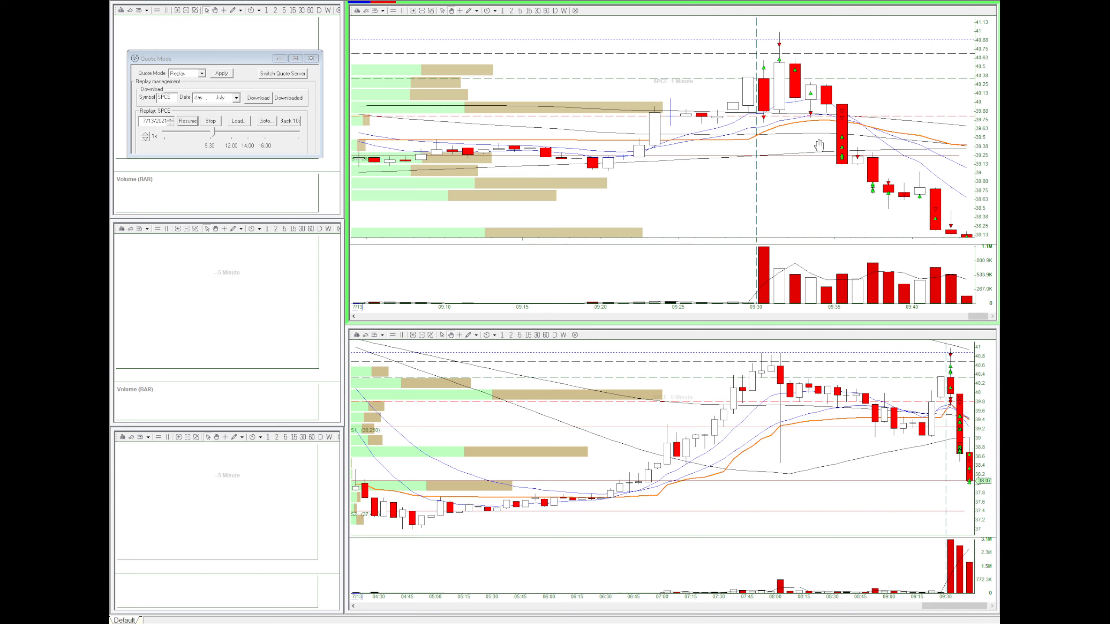